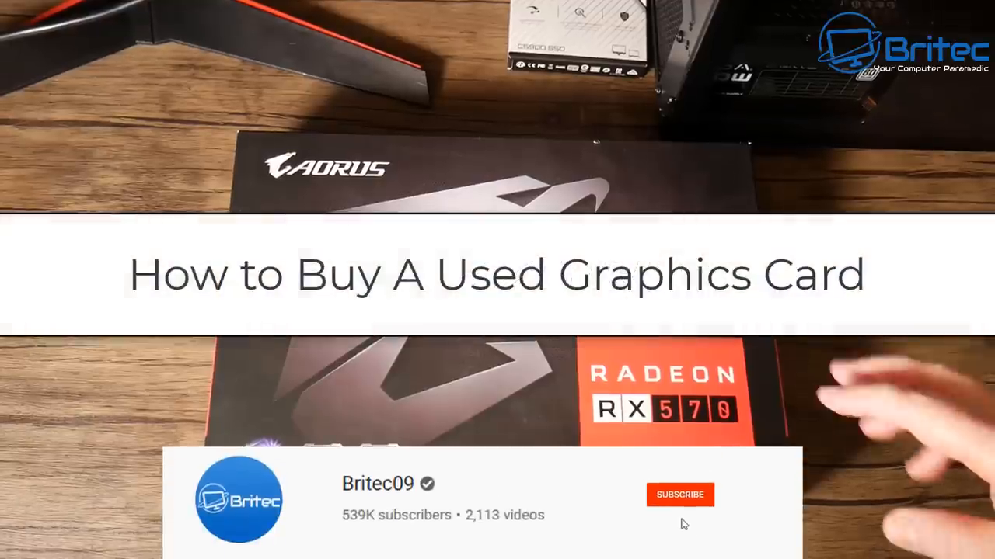
Go to geeks3d.com/furmark in Edge and scroll down the FurMark home page
click(679, 494)
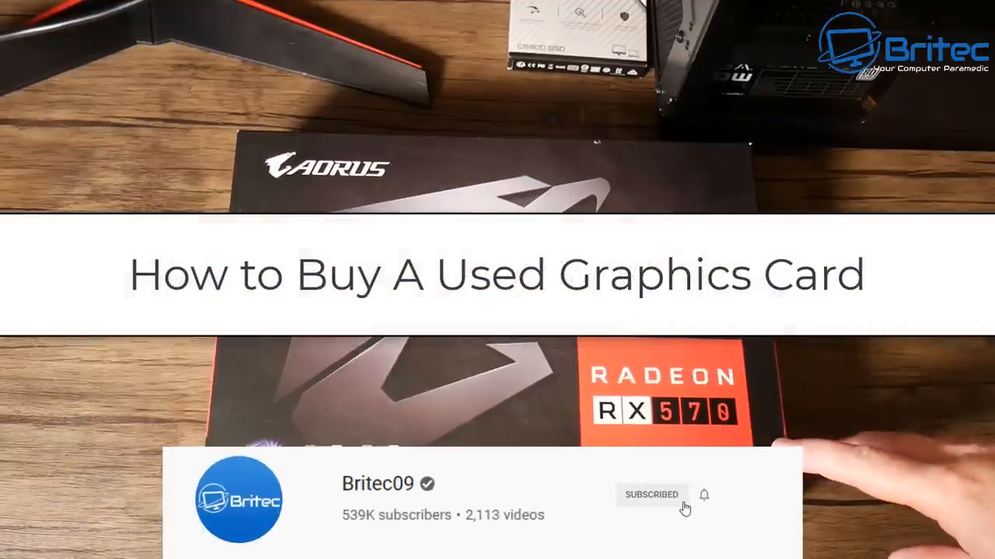
click(702, 494)
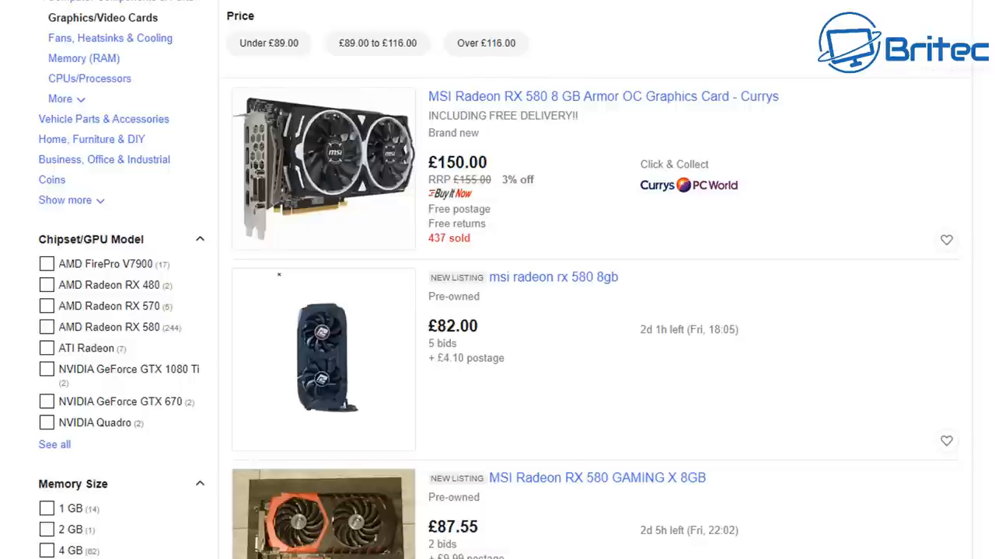
scroll(down, 3)
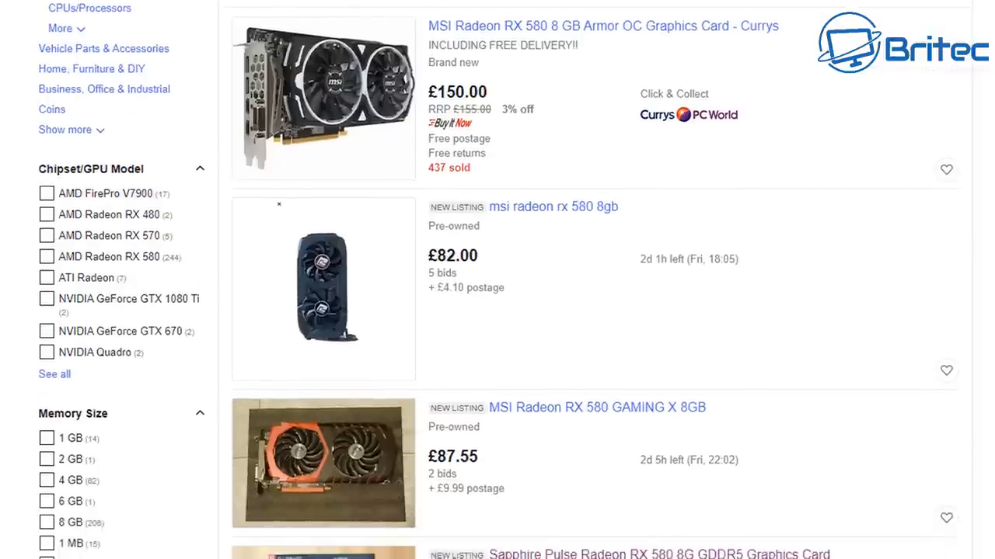
scroll(down, 3)
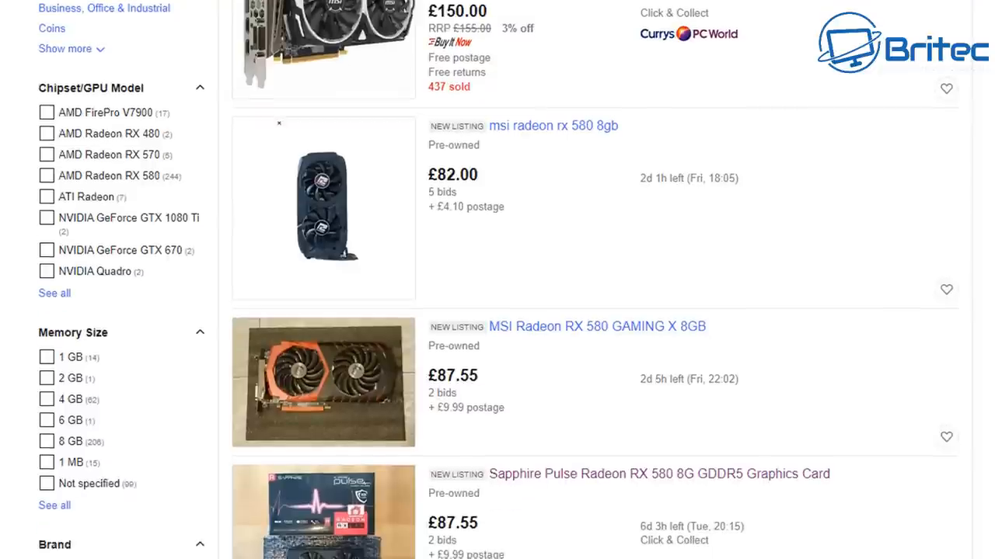
scroll(down, 3)
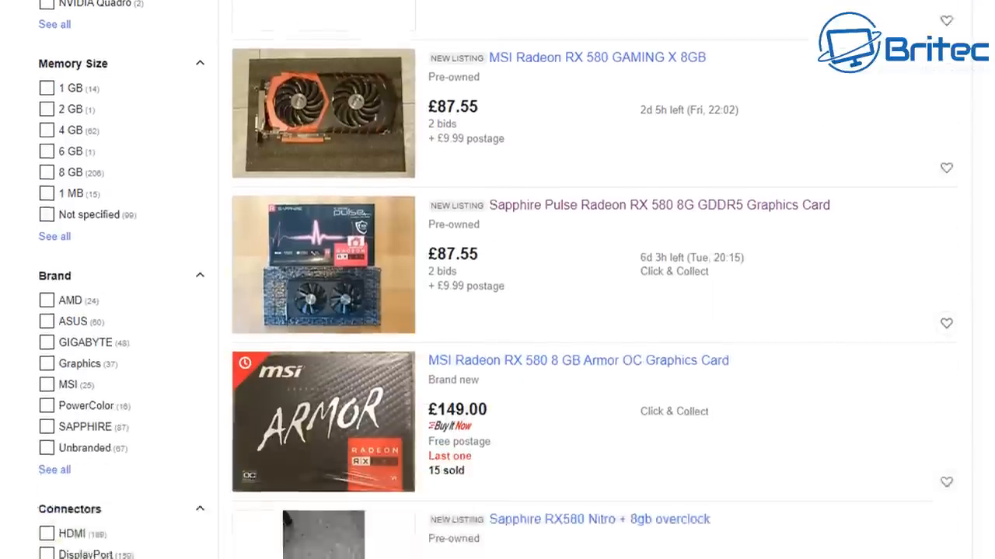
scroll(down, 3)
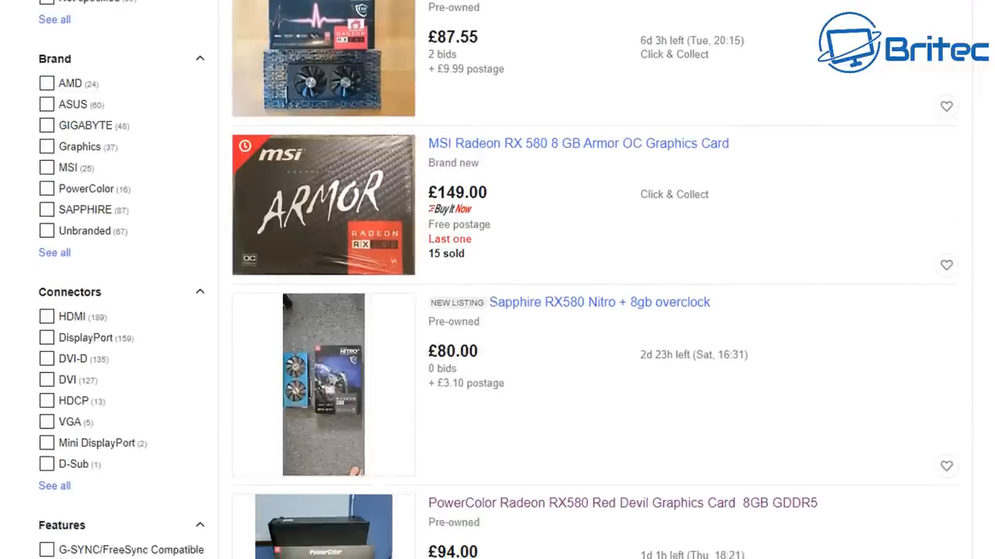
scroll(down, 3)
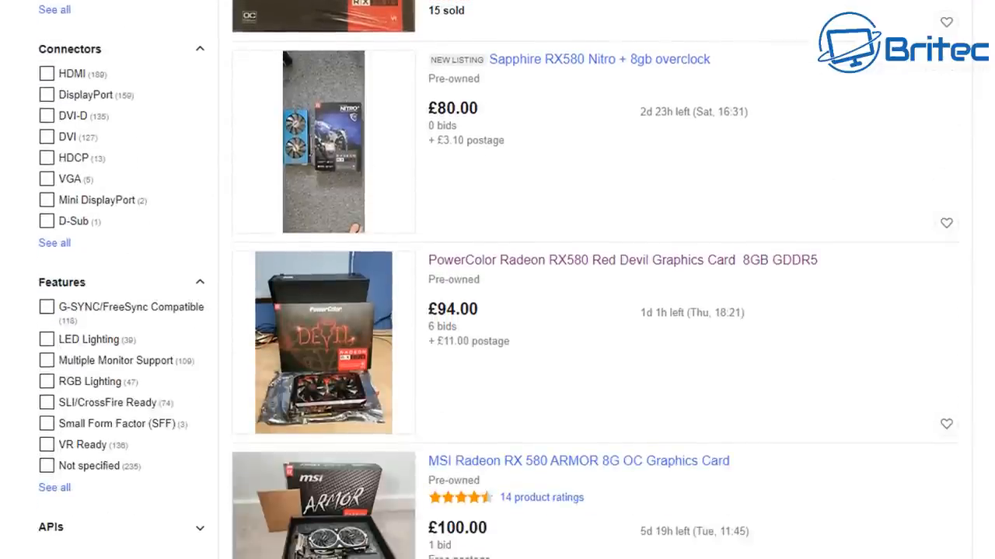
scroll(down, 3)
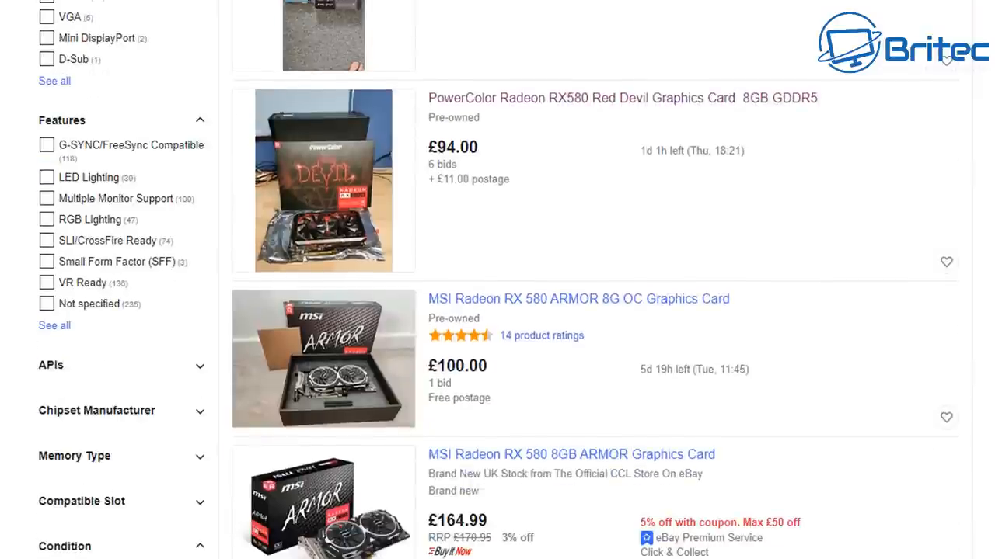
scroll(down, 3)
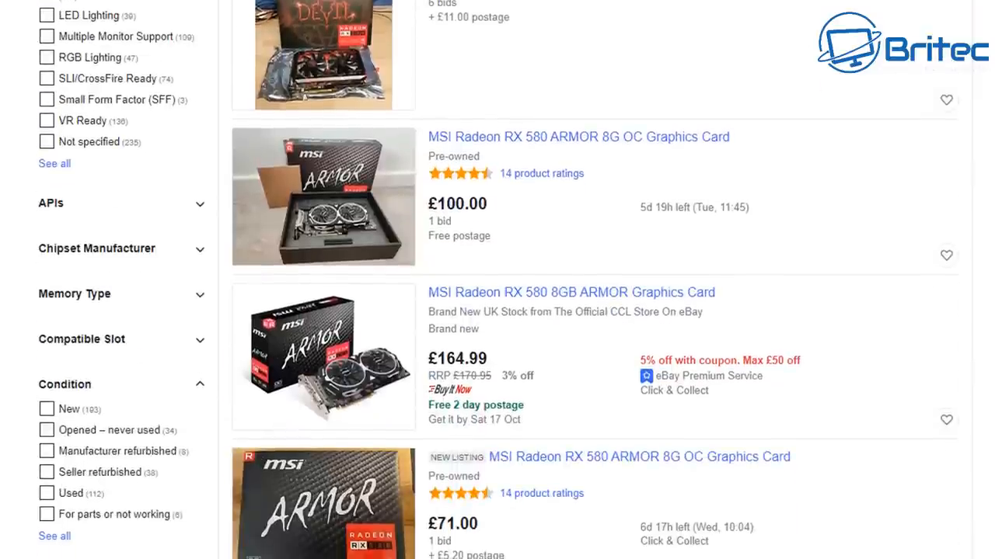
scroll(down, 3)
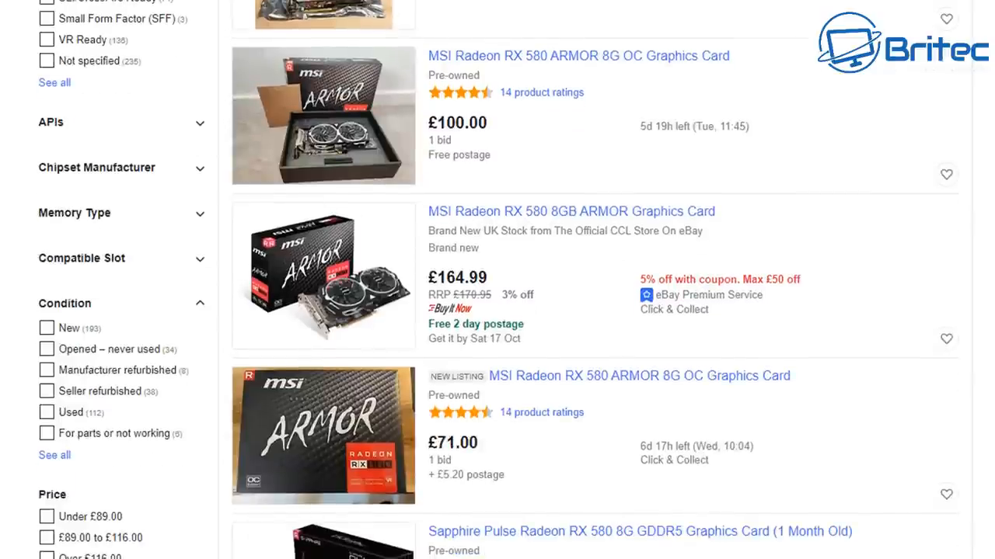
scroll(down, 3)
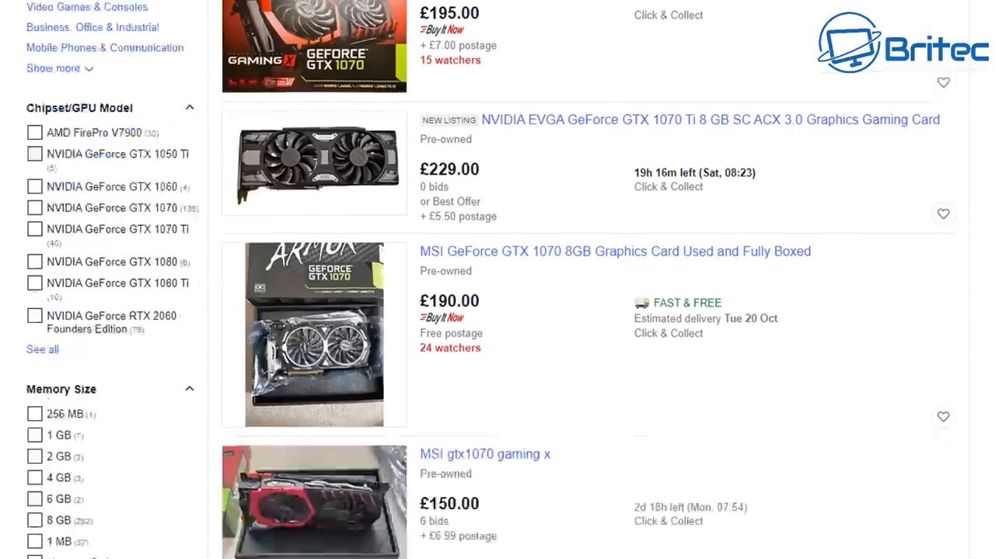
Continue down the page to the DOWNLOAD button and get FurMark installed and running
scroll(down, 3)
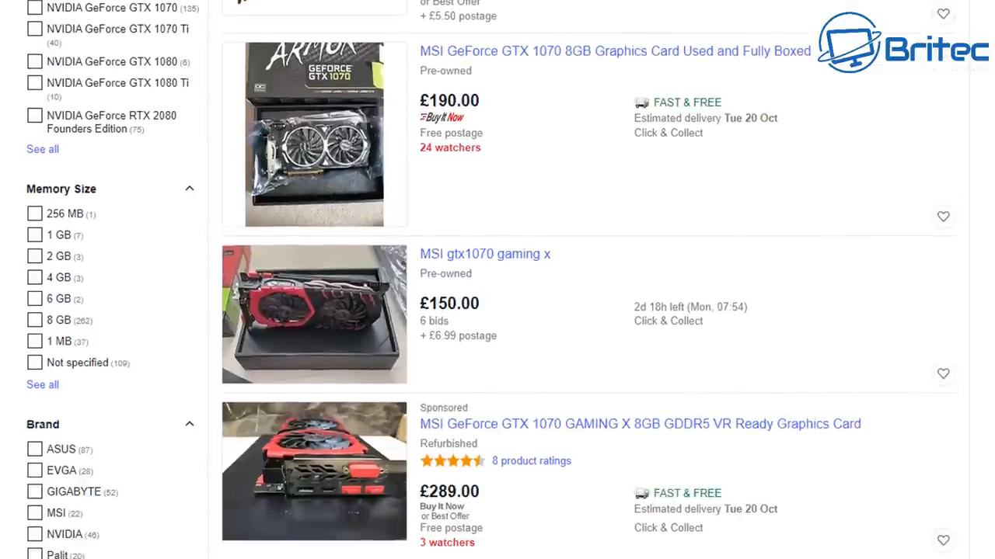
scroll(down, 3)
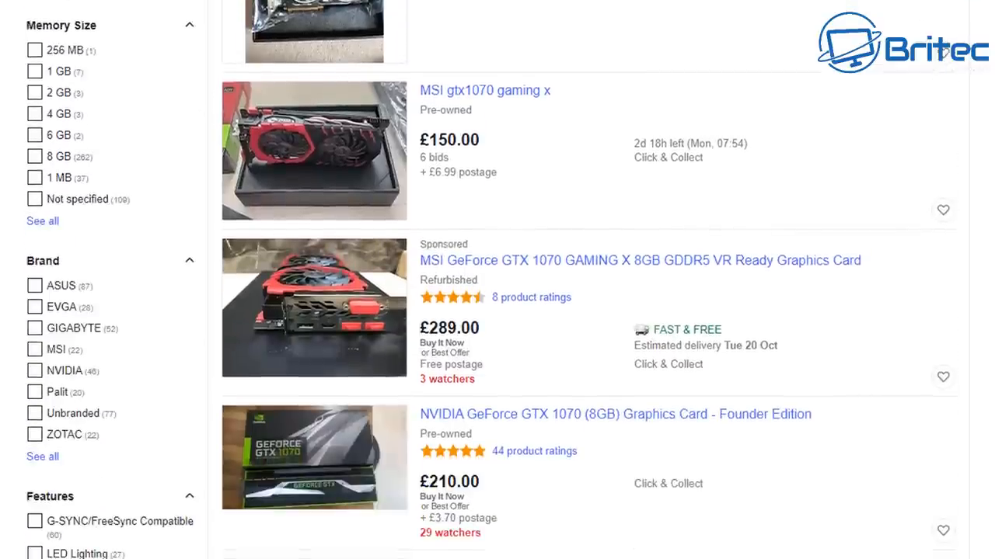
scroll(down, 3)
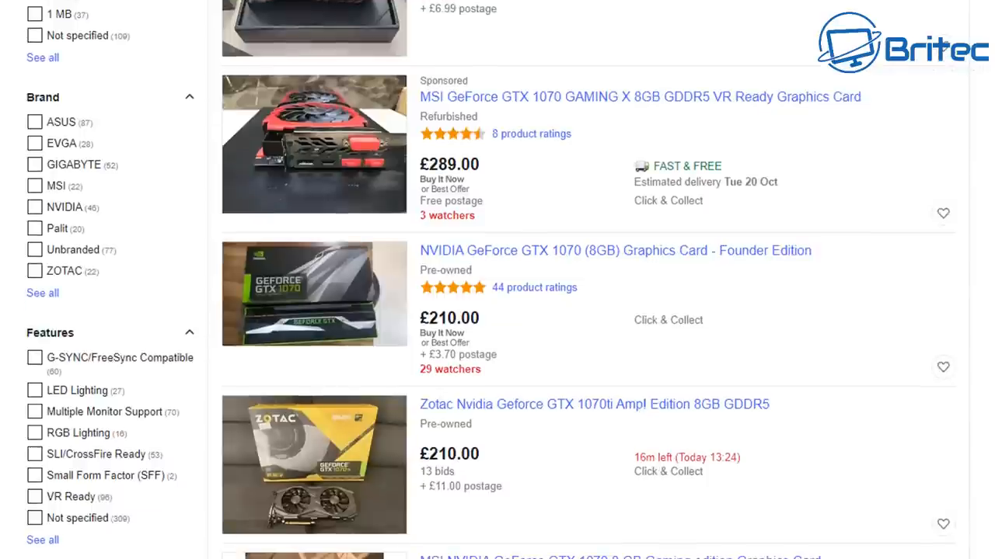
scroll(down, 3)
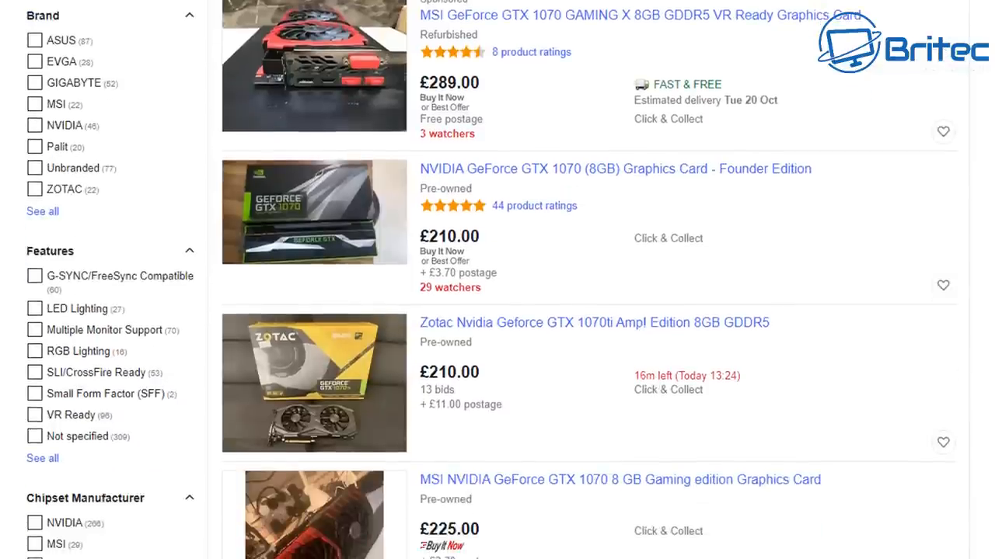
scroll(down, 3)
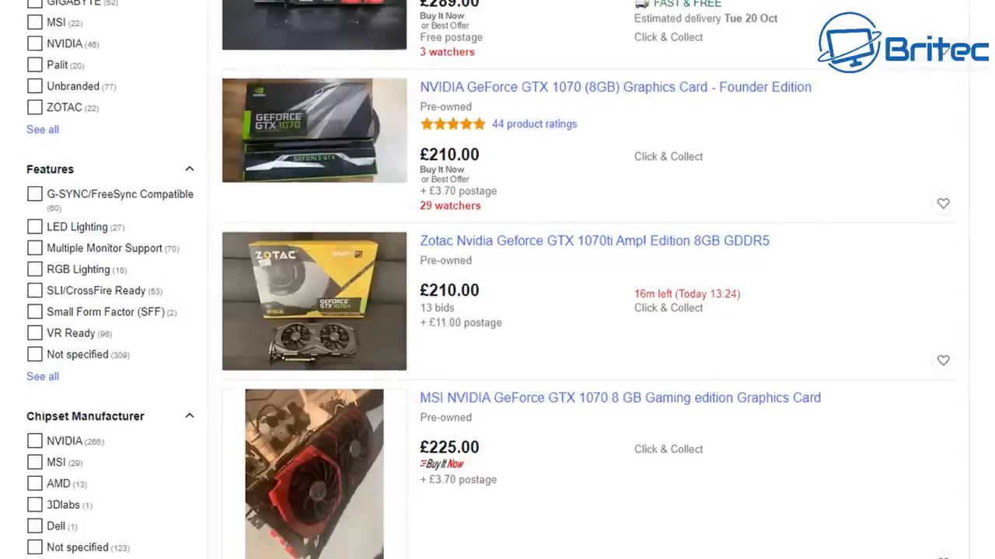
scroll(down, 3)
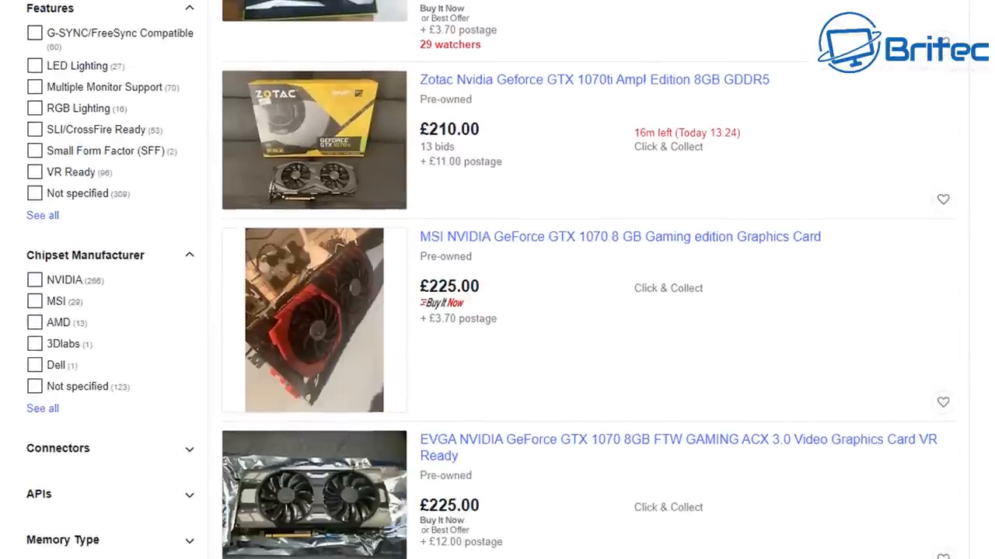
scroll(down, 3)
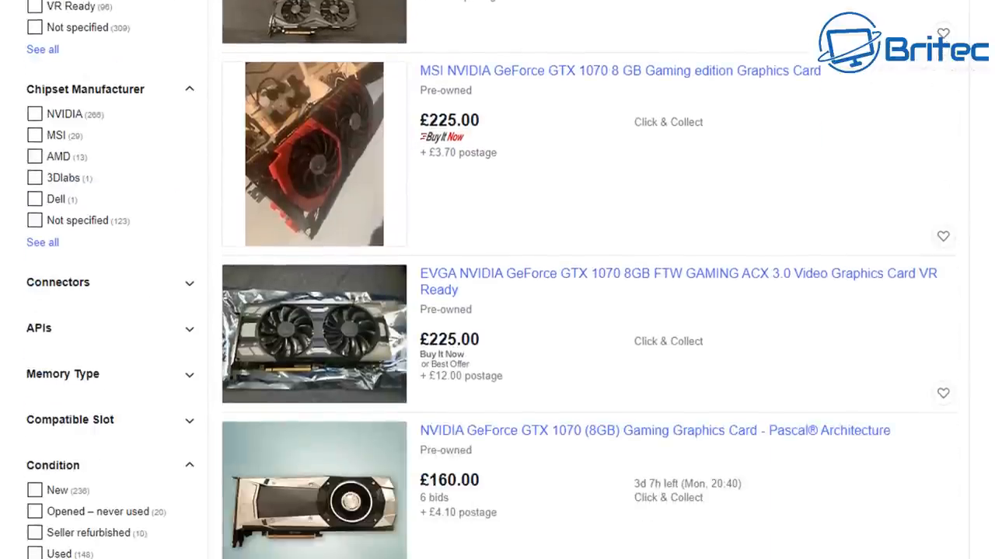
scroll(down, 3)
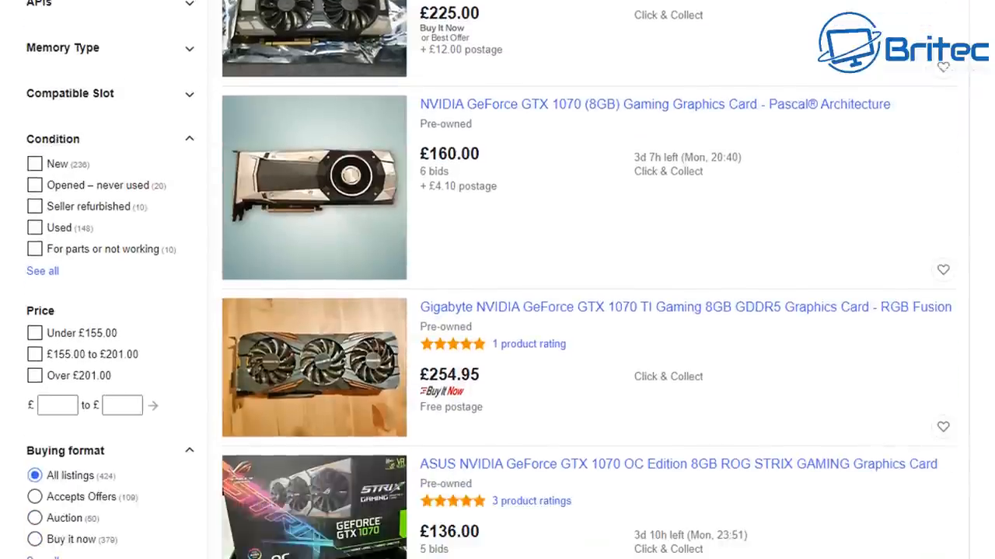
scroll(down, 3)
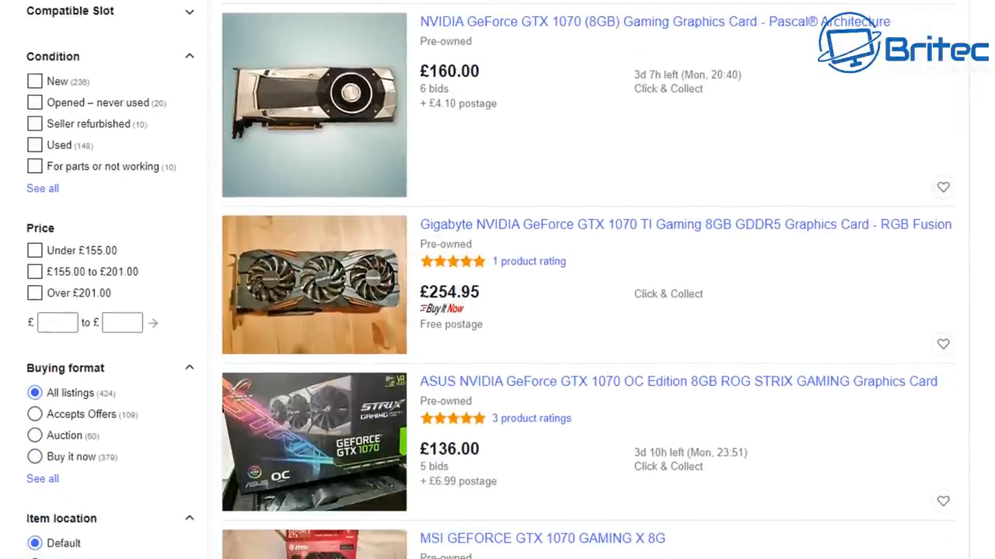
scroll(down, 3)
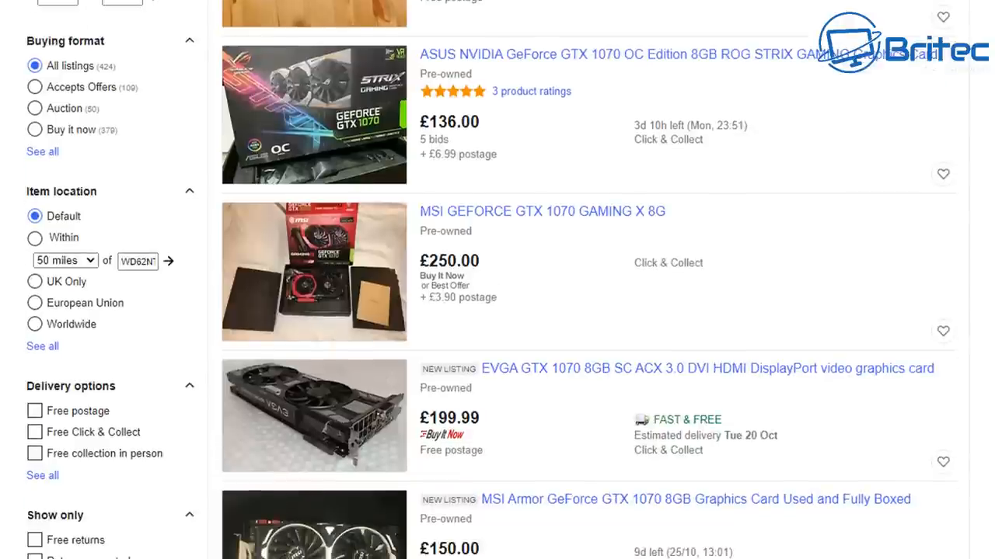
scroll(down, 3)
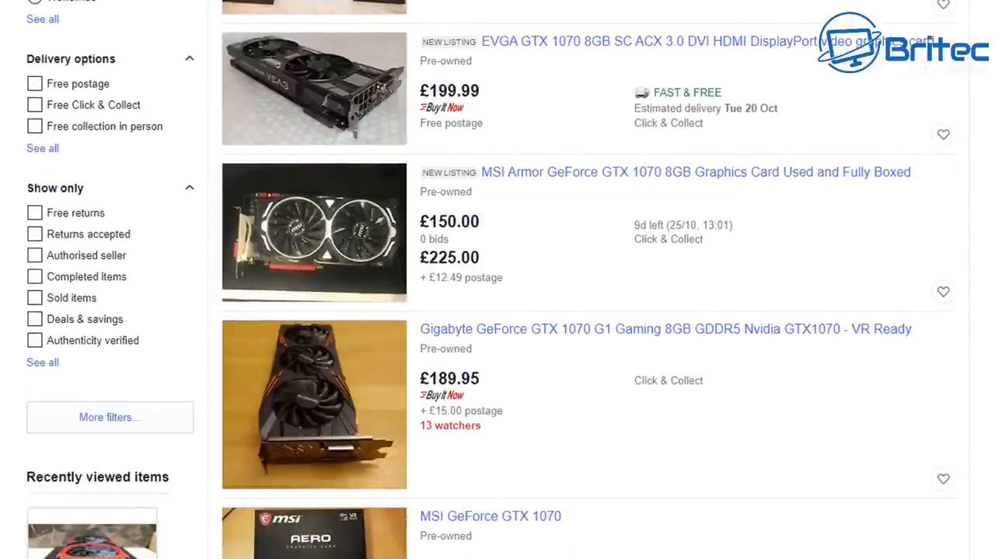
scroll(down, 3)
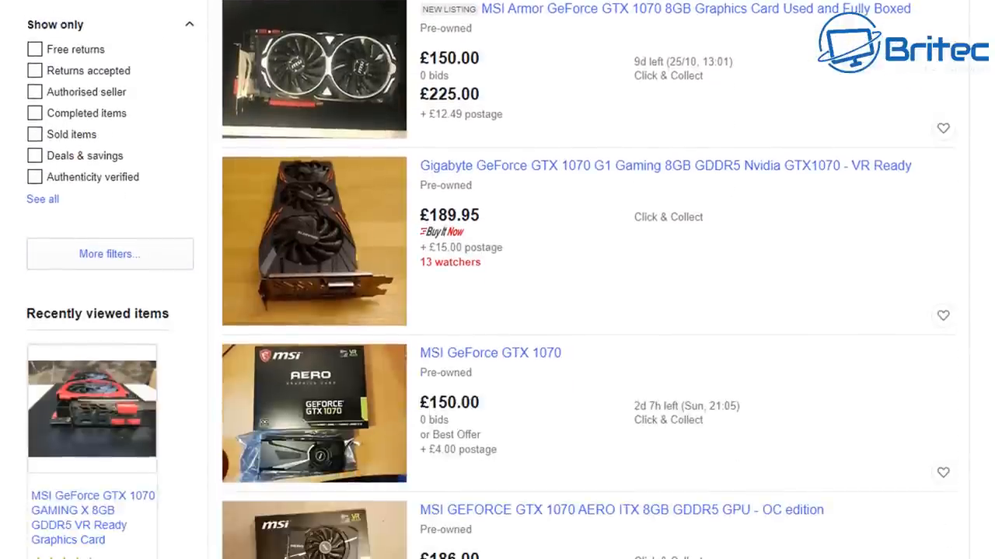
scroll(down, 3)
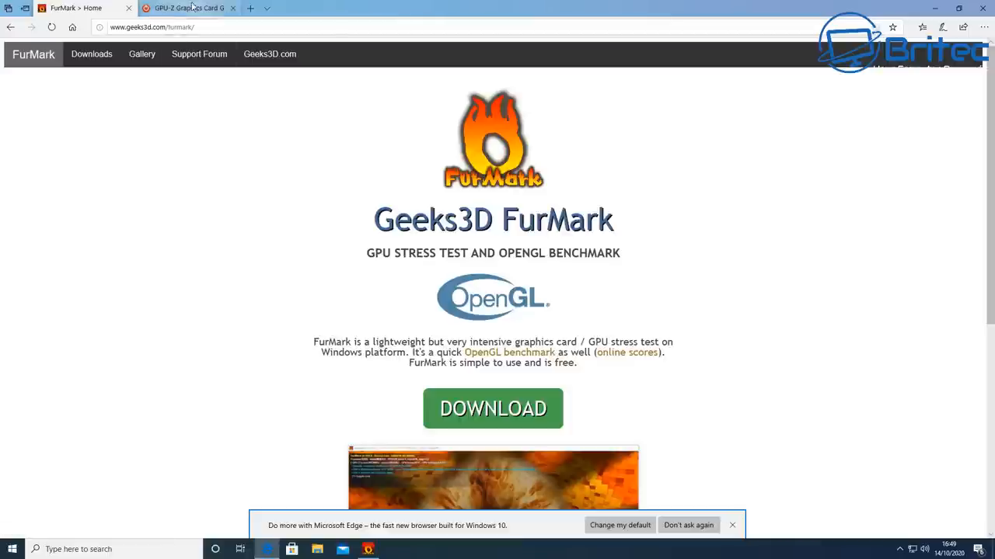
click(186, 7)
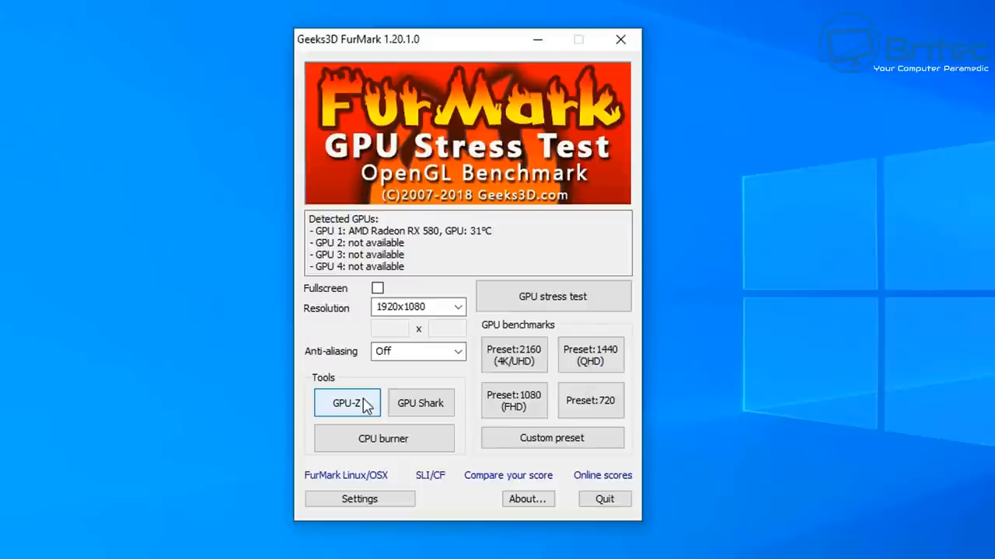
Launch GPU-Z from FurMark's Tools, allow UAC, choose to install it with a desktop shortcut
click(348, 402)
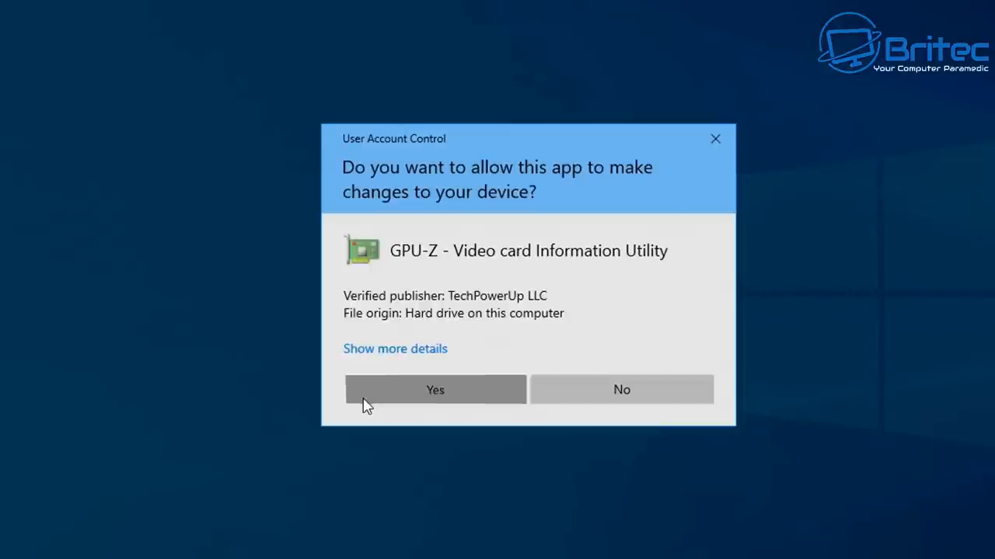
click(435, 388)
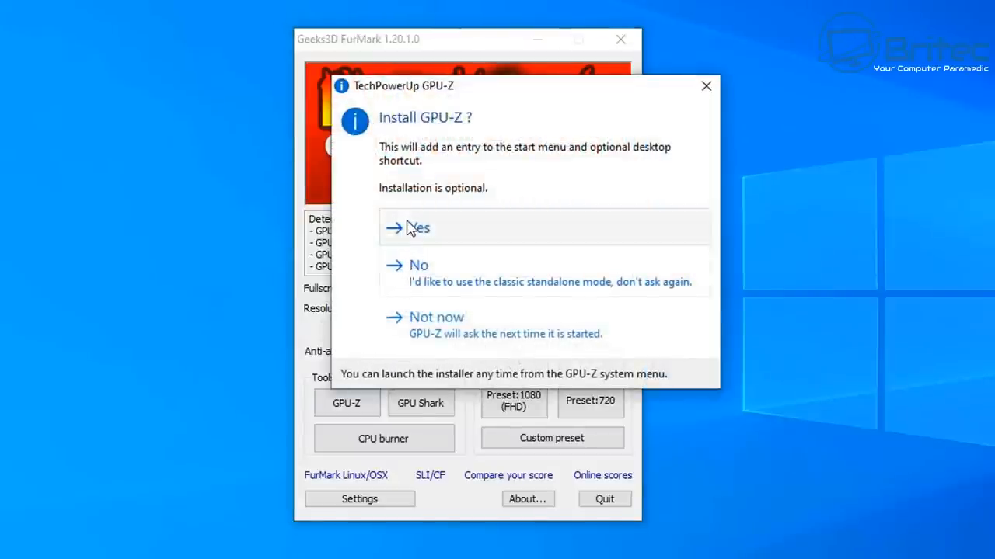
click(418, 226)
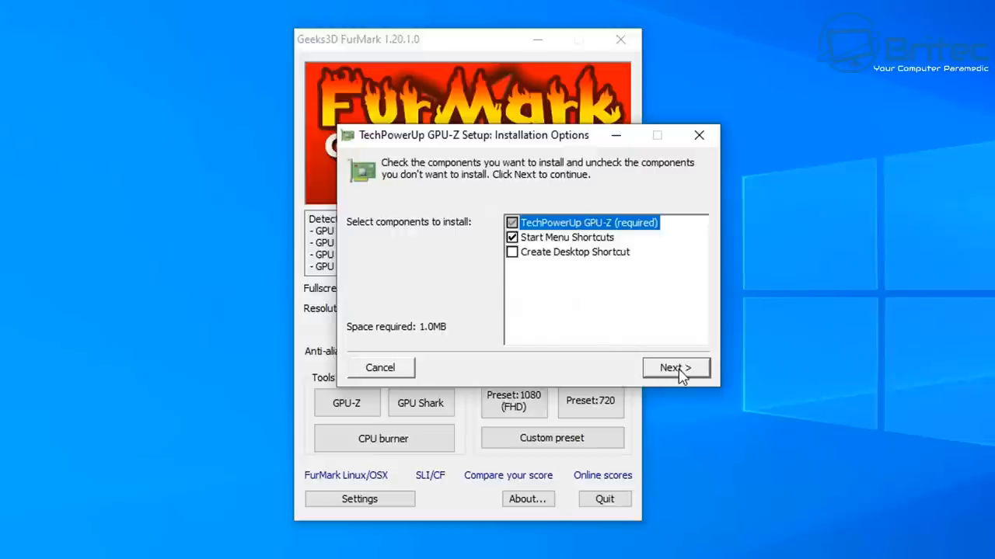
click(513, 251)
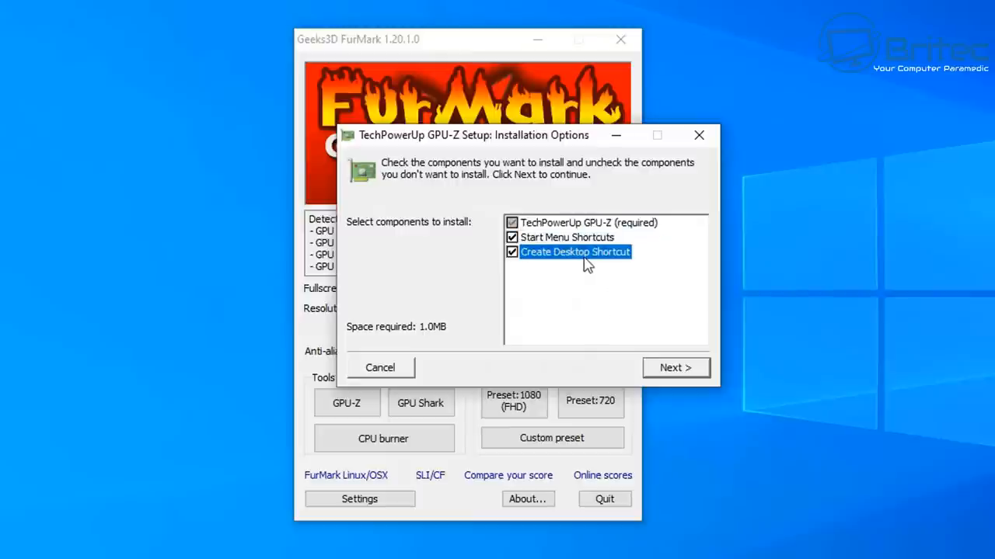
mouse_move(665, 379)
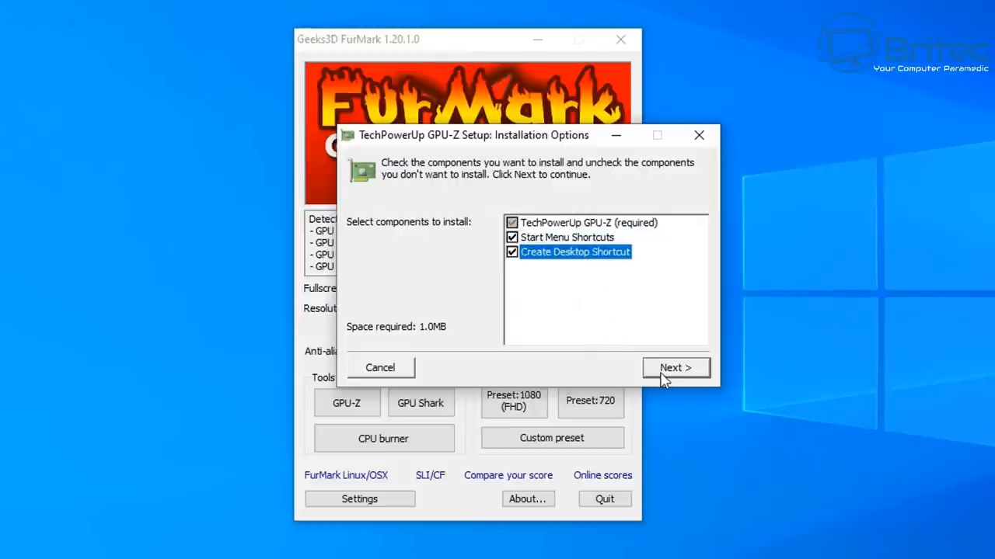
Install GPU-Z into Program Files and close the installer
click(674, 366)
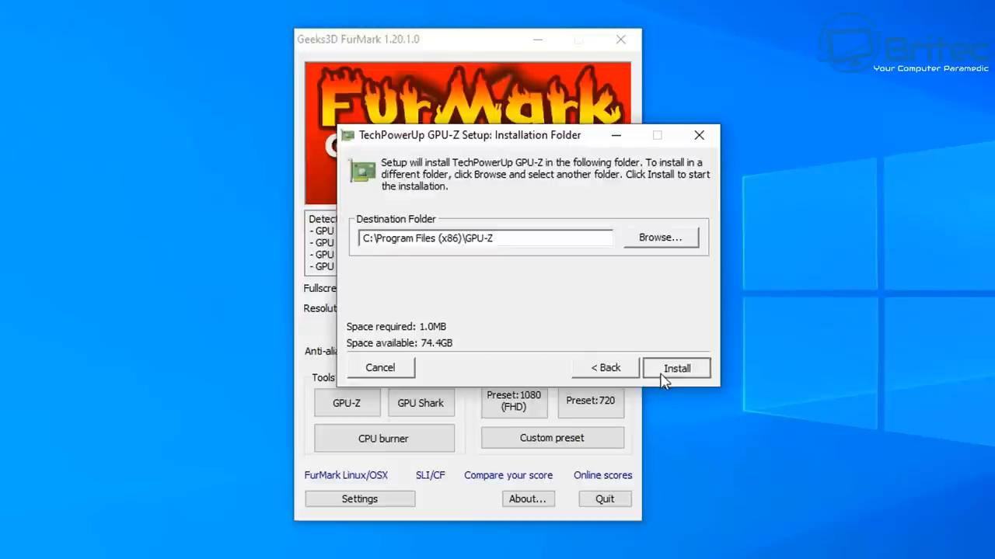
click(674, 366)
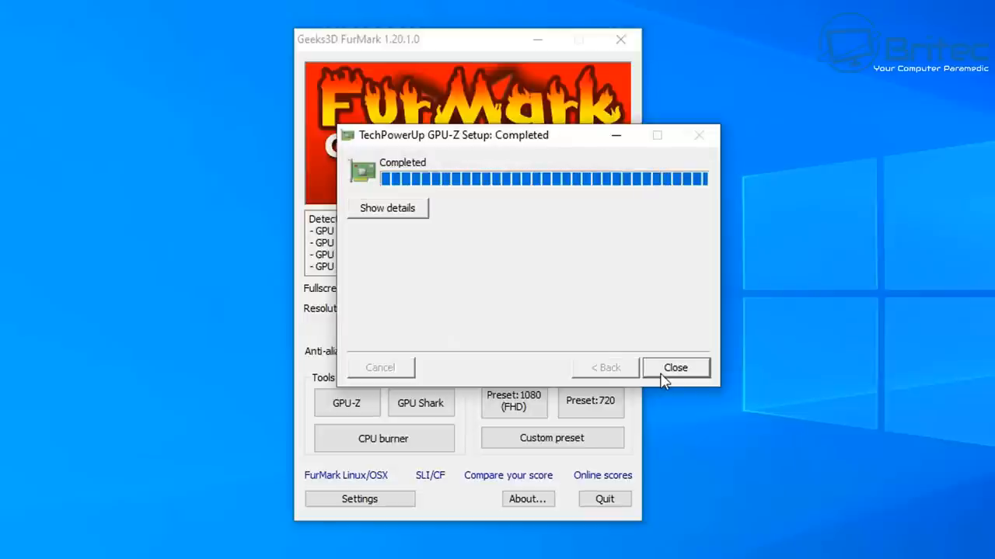
click(674, 366)
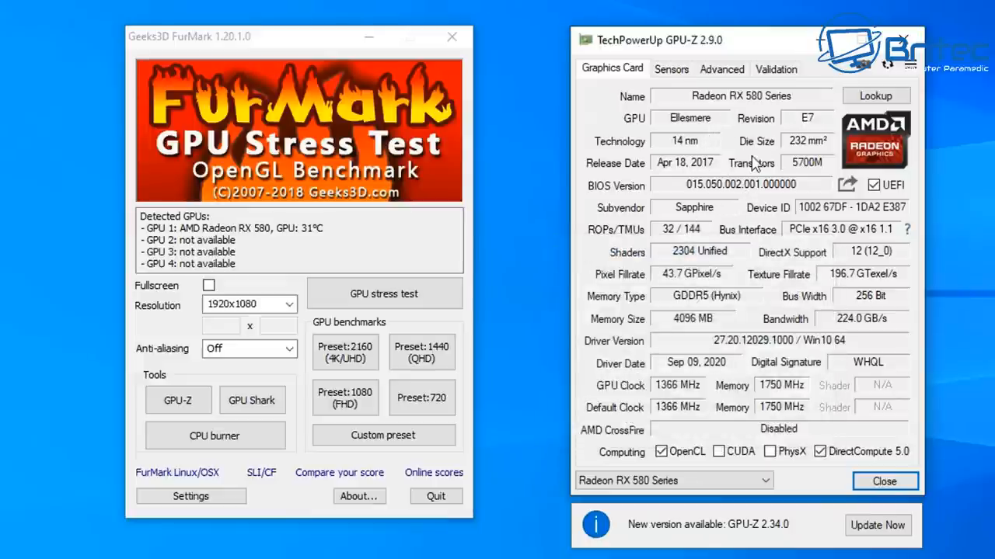
mouse_move(738, 179)
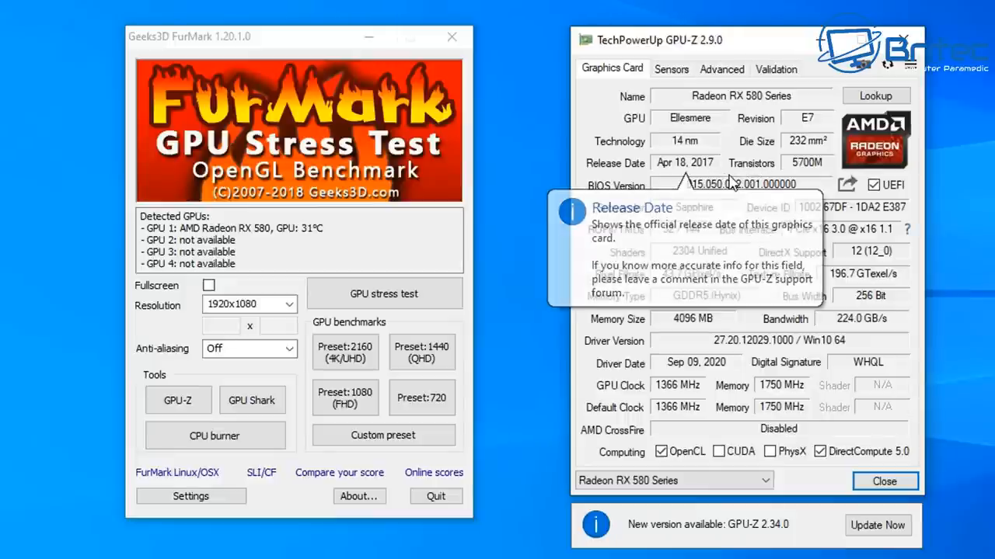
mouse_move(811, 274)
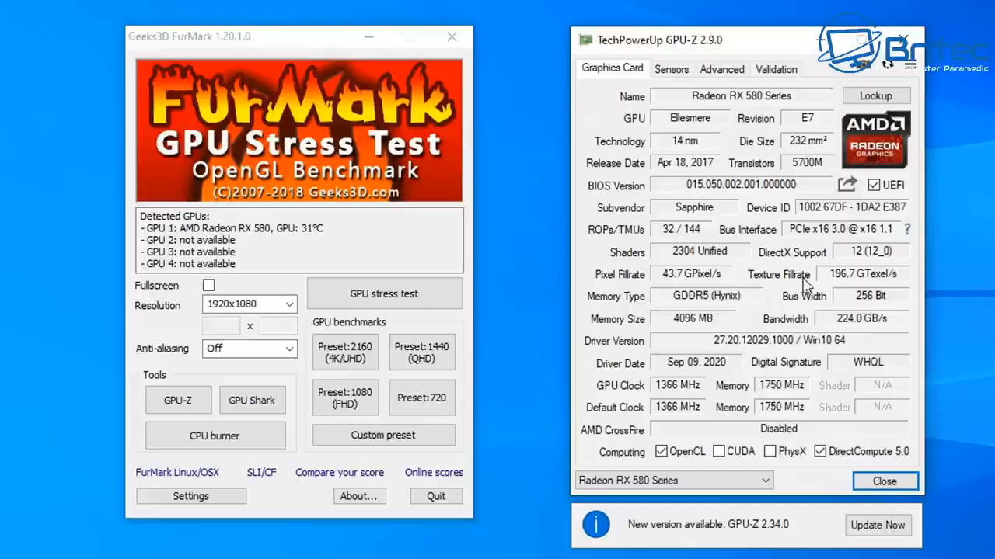
mouse_move(784, 338)
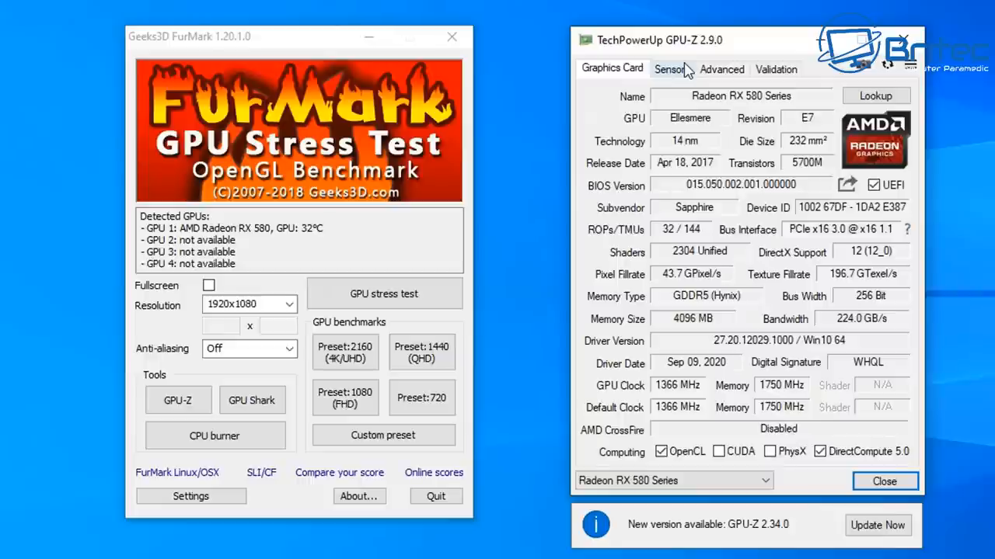
Browse GPU-Z's Validation and Advanced tabs, then show the live Sensors readings (32 °C, 0 RPM)
click(773, 69)
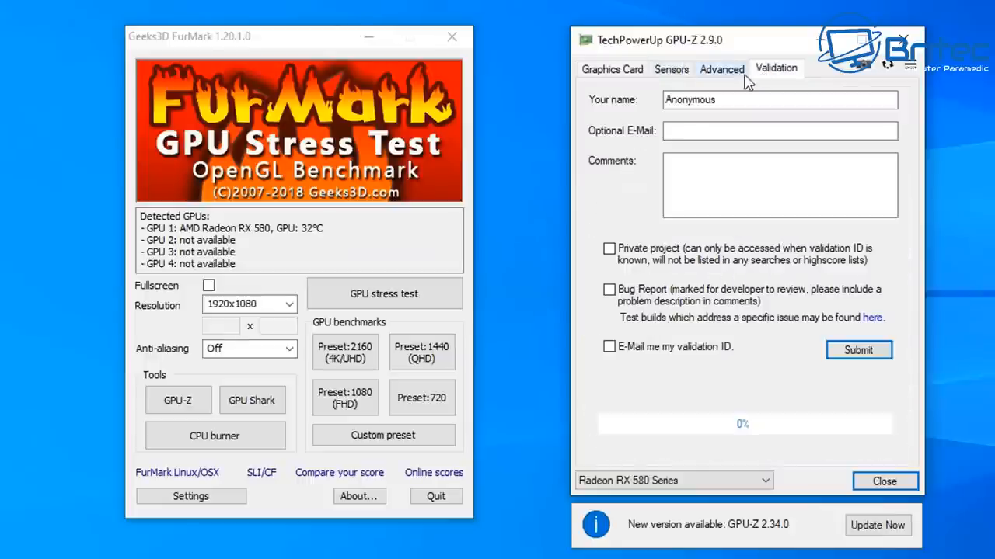
click(721, 68)
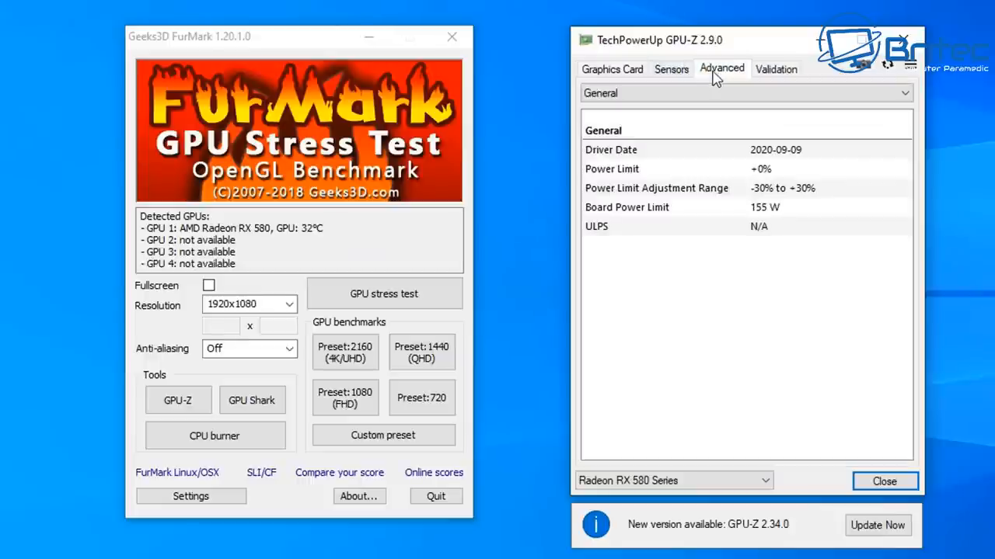
click(672, 68)
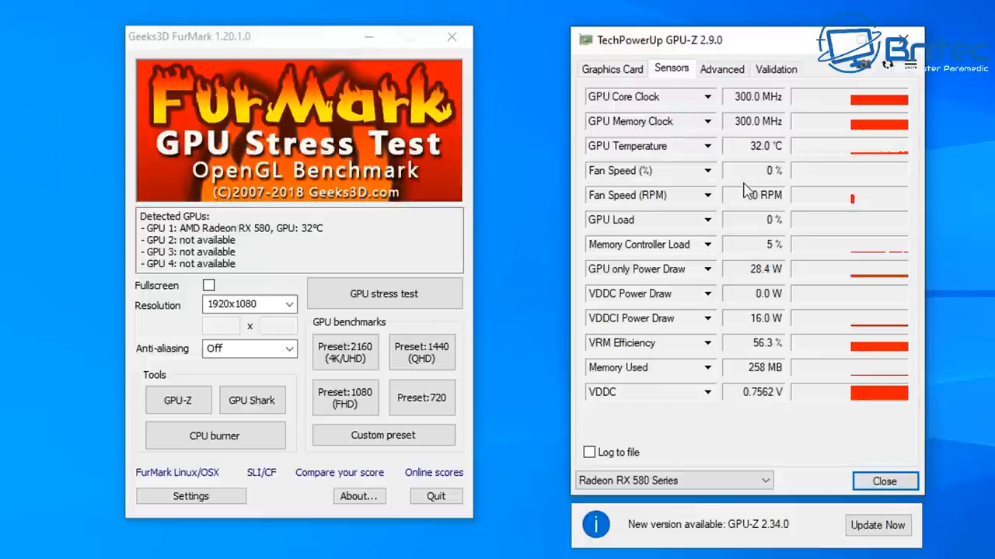
mouse_move(770, 296)
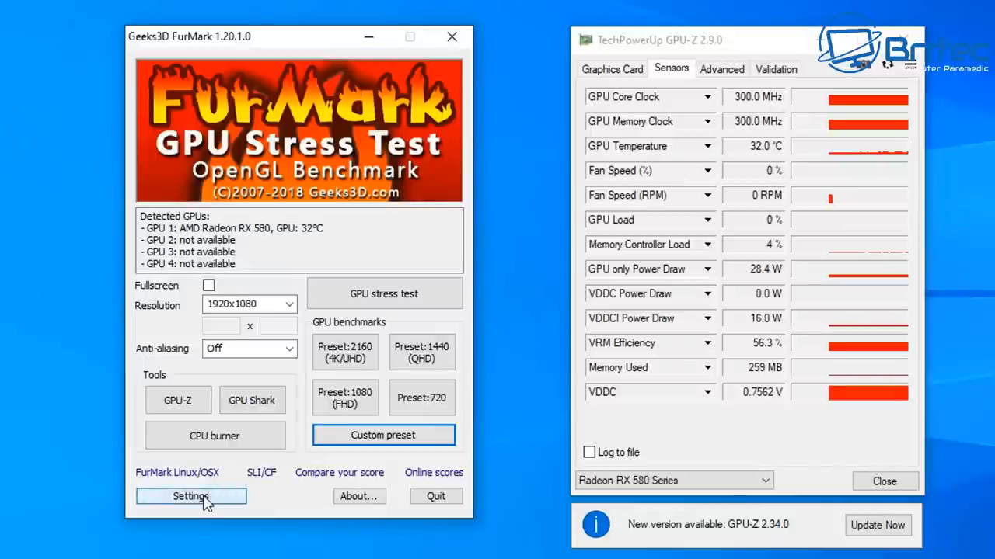
In FurMark Settings, enable burn-in mode and the GPU temperature alarm
click(189, 496)
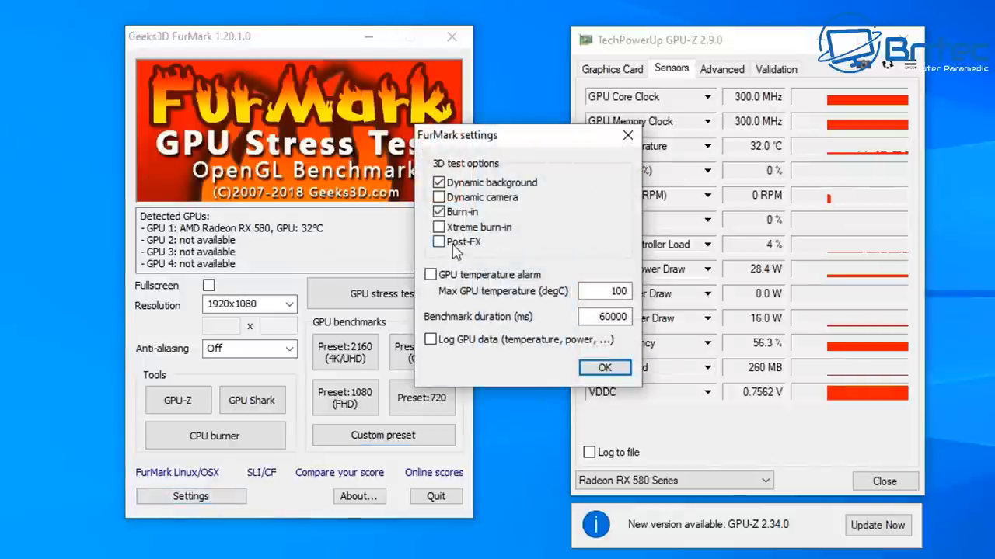
click(438, 212)
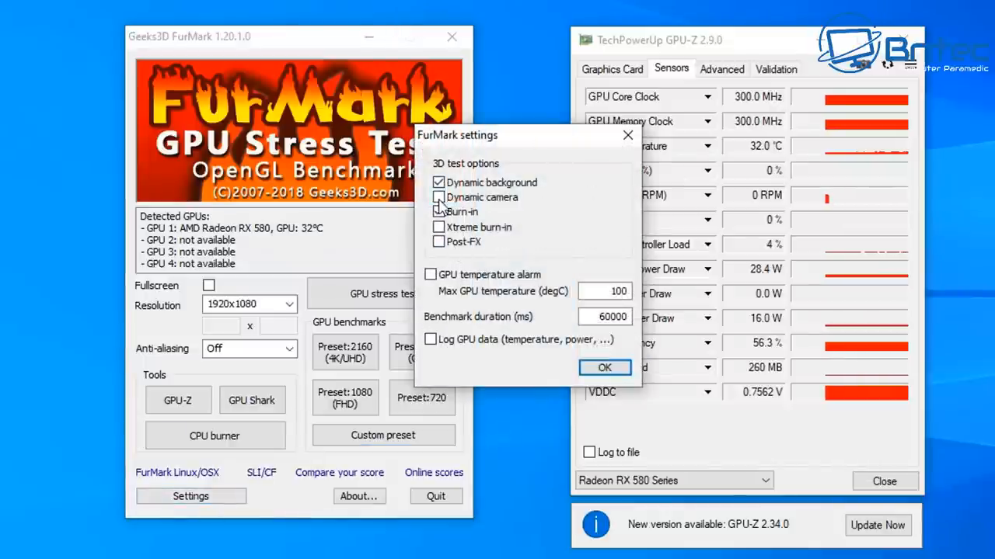
click(438, 211)
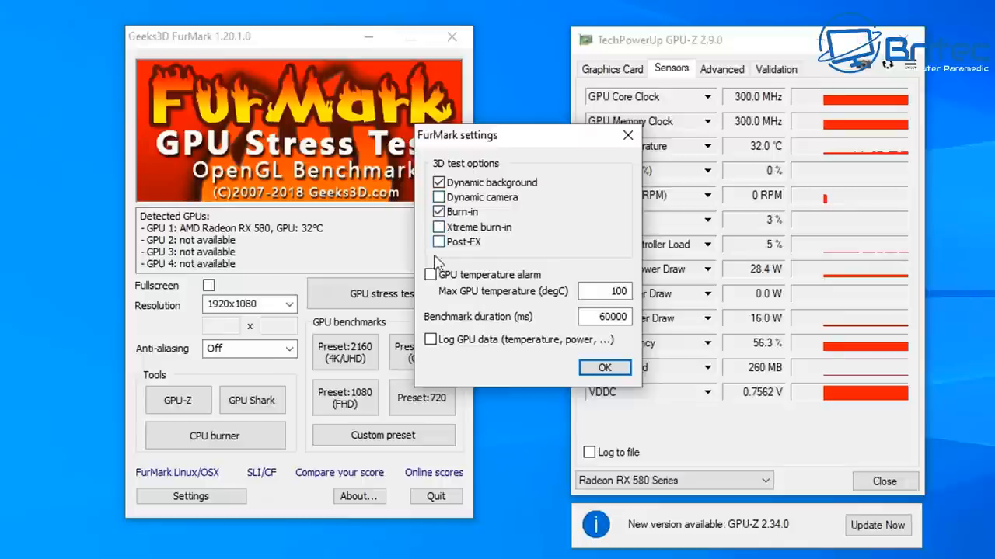
click(430, 273)
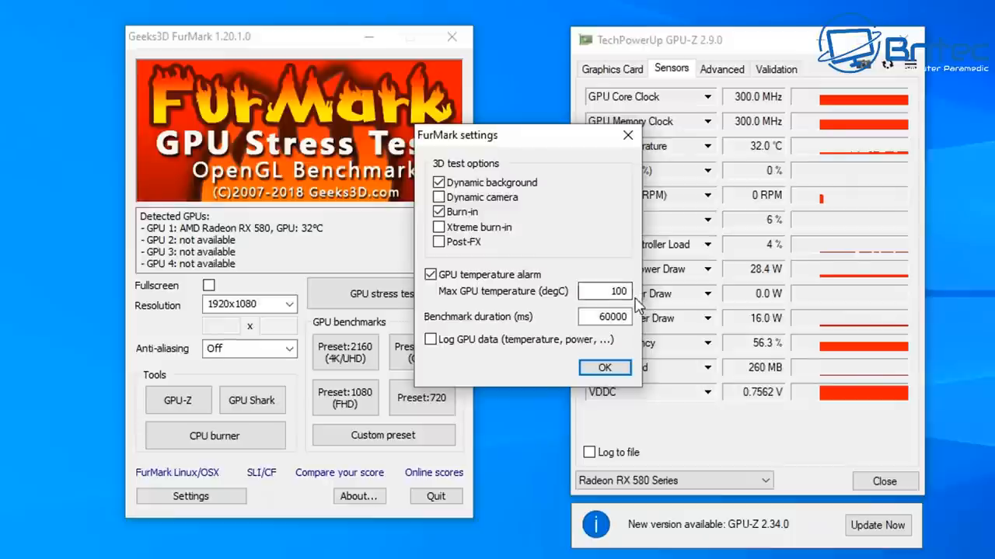
Set the maximum GPU temperature to 80 instead of 100 and confirm the settings
click(604, 291)
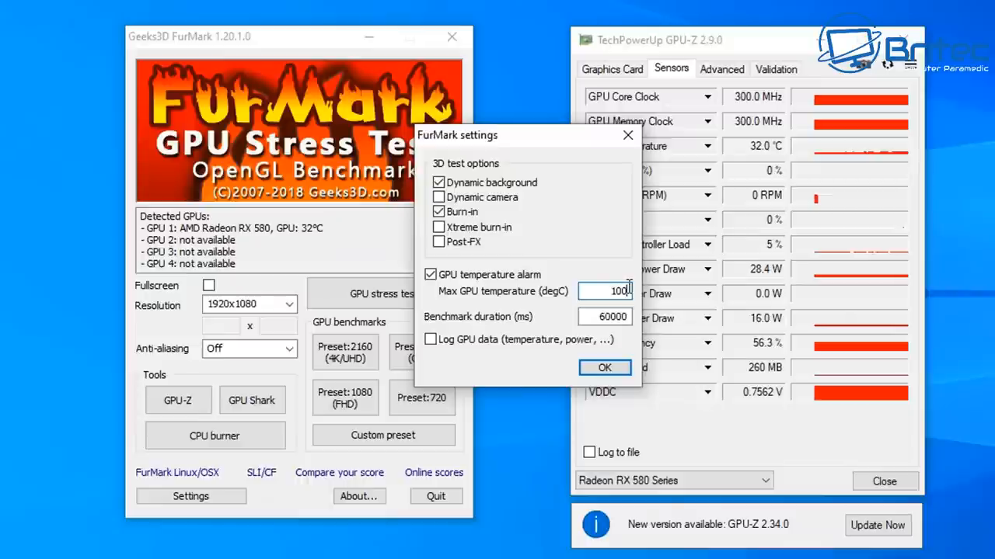
click(606, 290)
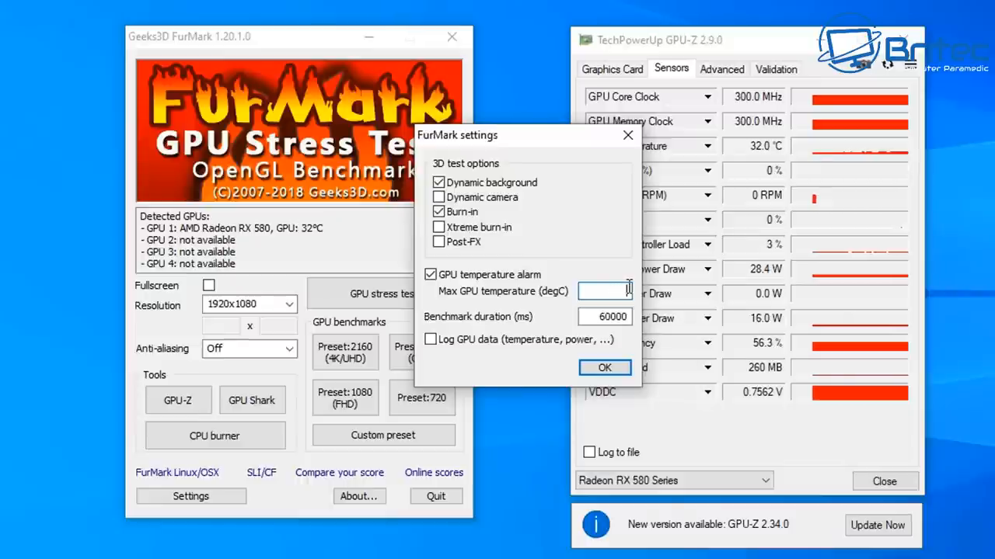
text(8)
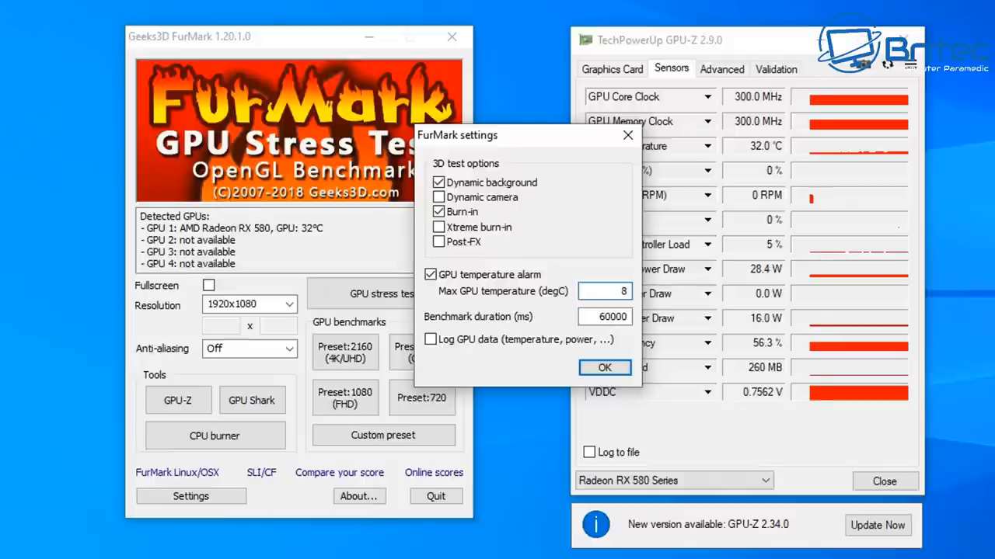
text(0)
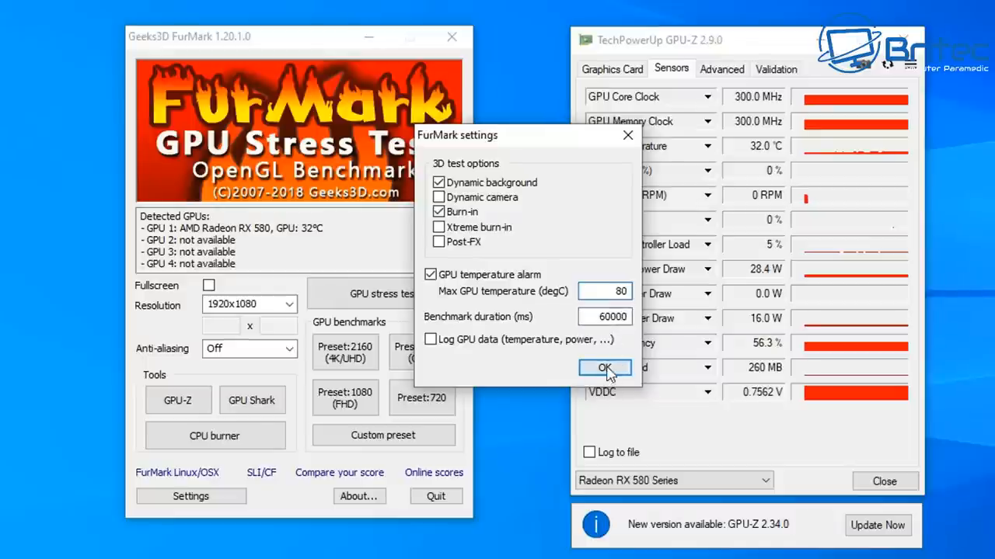
click(606, 366)
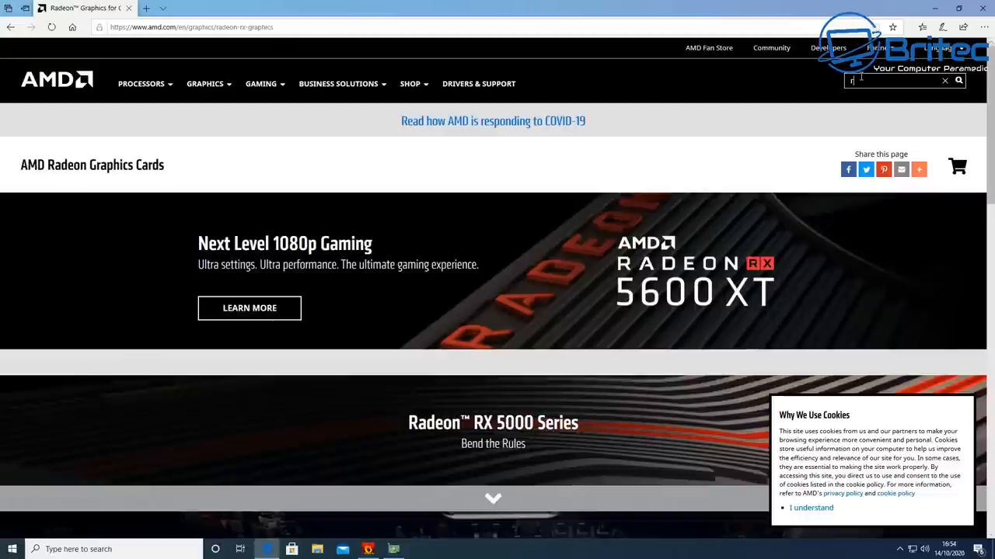
Search the AMD site for 'rx 580', view the Radeon RX 580 specifications, then start the FurMark GPU stress test
text(rx 580)
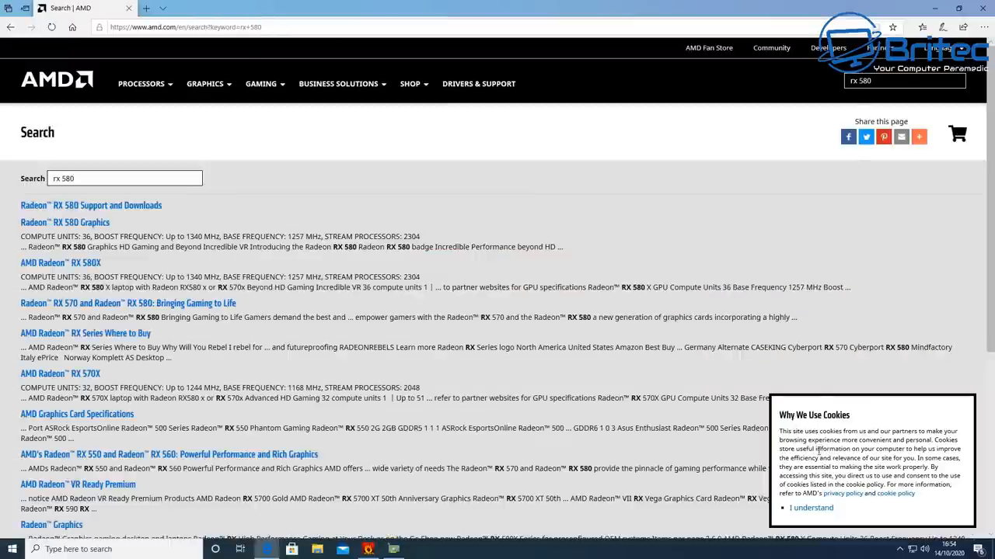
click(811, 507)
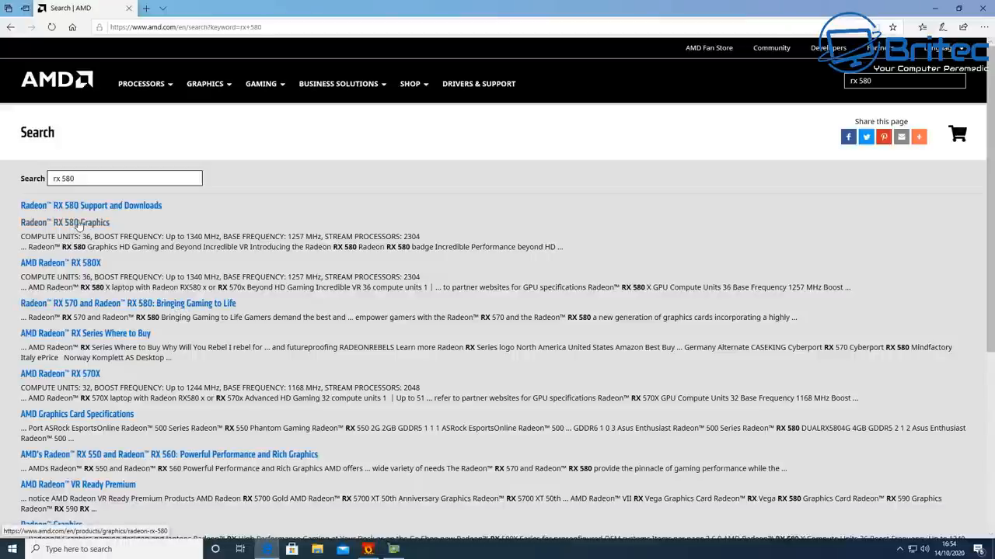
click(66, 223)
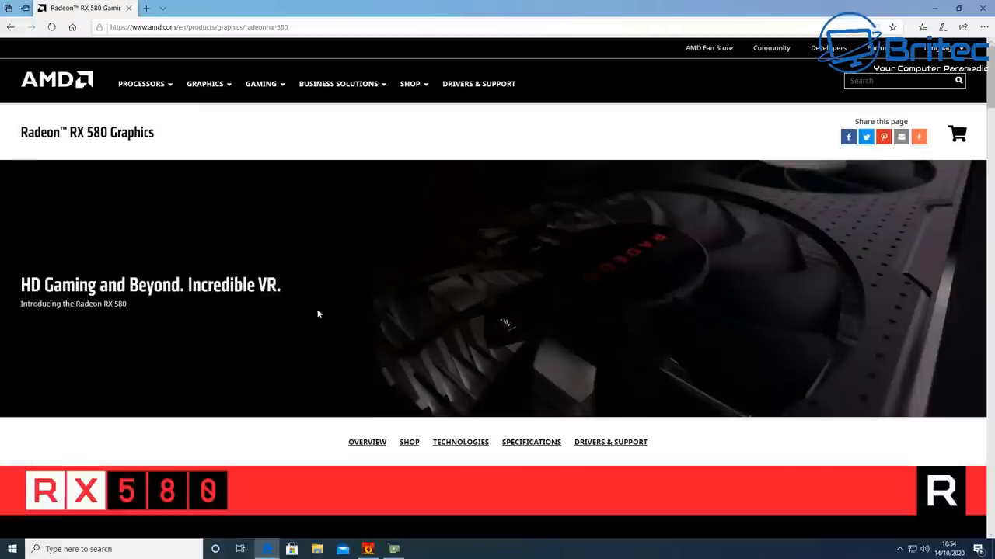
mouse_move(342, 325)
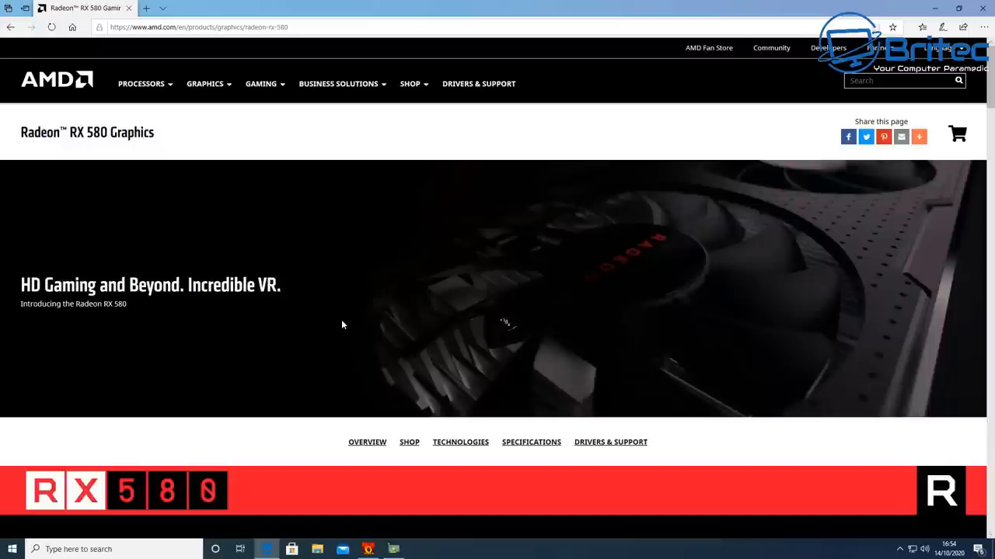
mouse_move(532, 448)
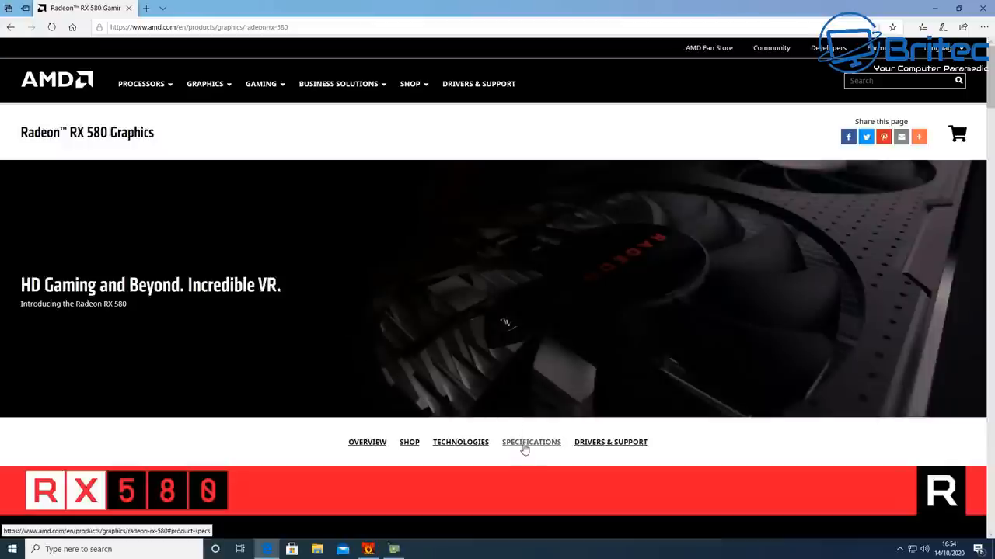
click(532, 441)
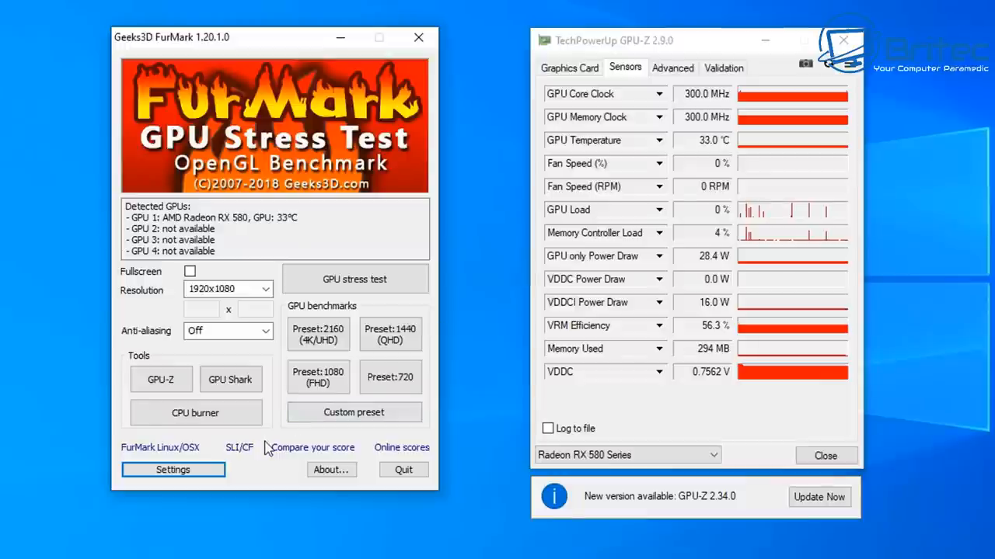
mouse_move(339, 305)
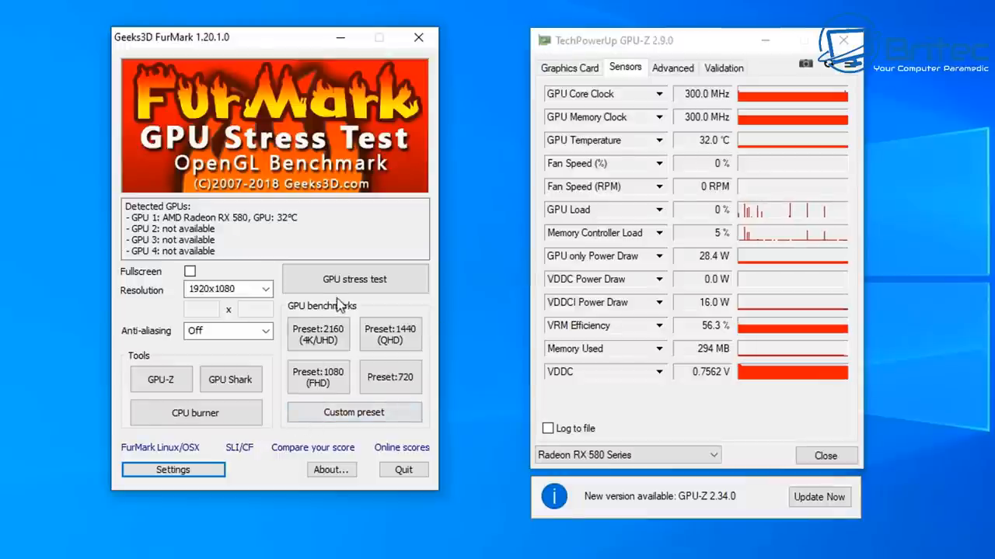
click(354, 280)
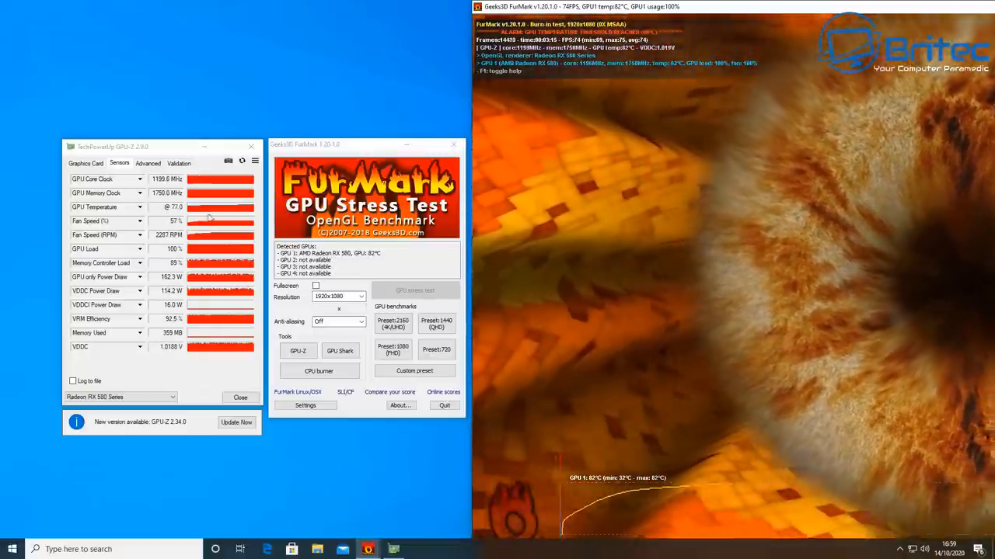
Let the burn-in run at full load on the RX 580 while GPU-Z tracks temperatures and fans
right_click(106, 221)
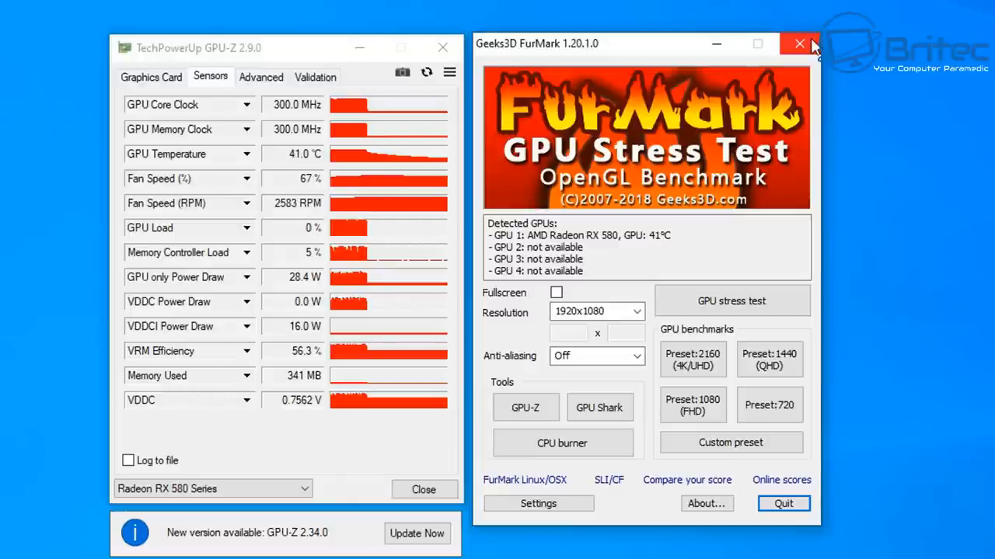
Close FurMark after the card cools down to about 41 °C
click(799, 43)
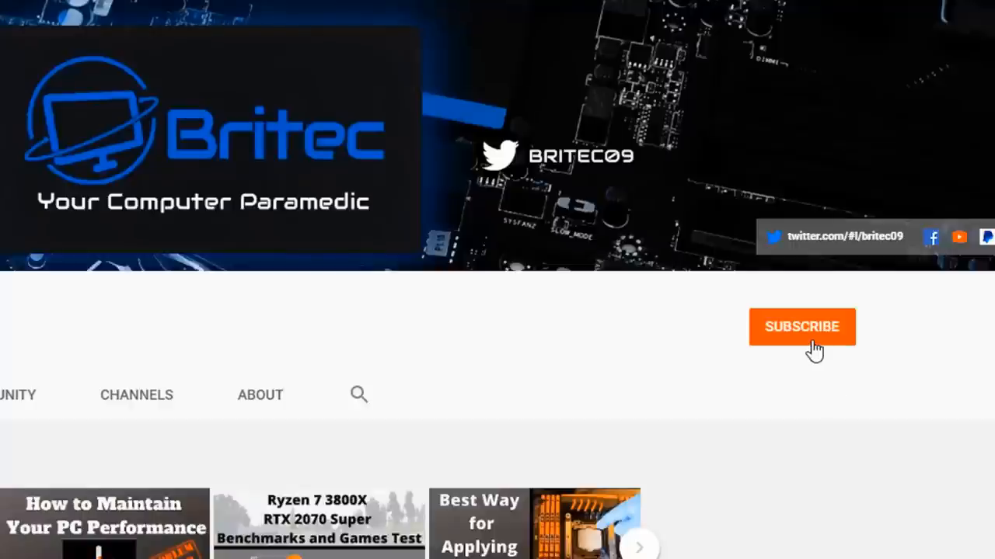
Subscribe to the Britec channel and bring up its All/Personalized notification choices
click(802, 327)
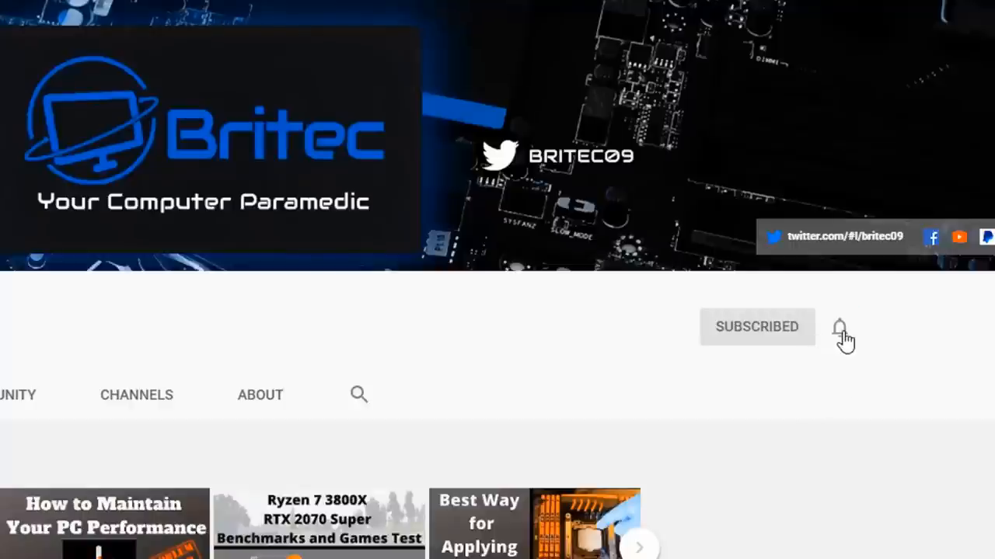
click(839, 326)
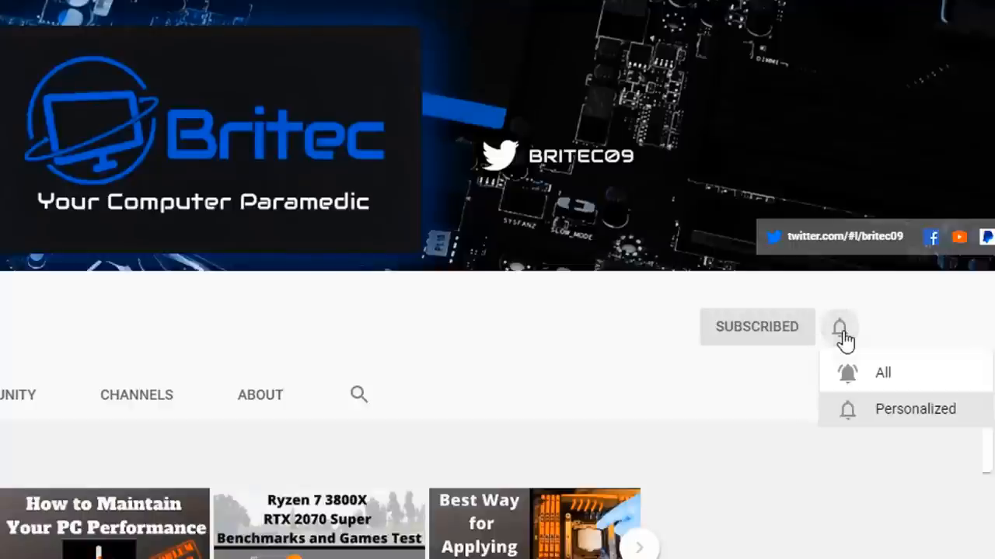
mouse_move(862, 378)
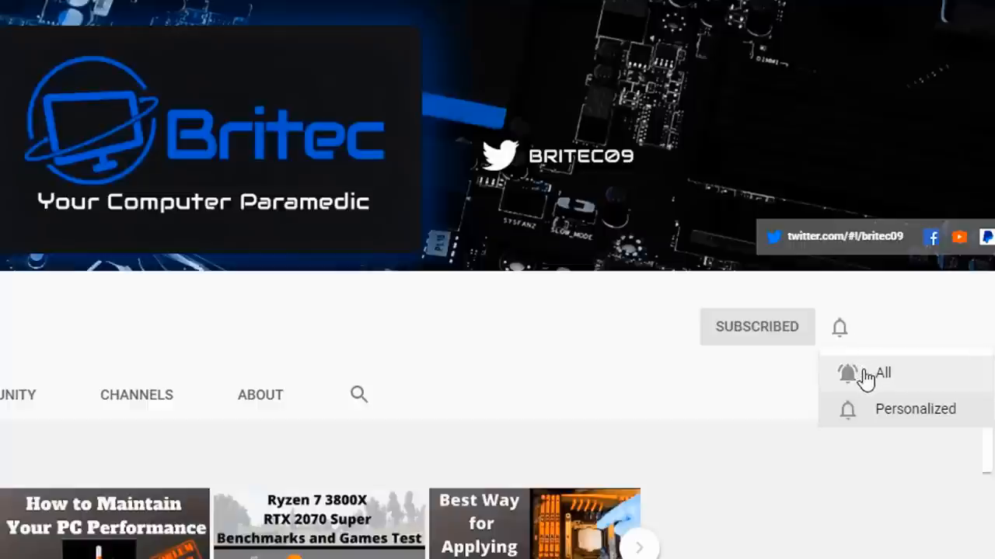